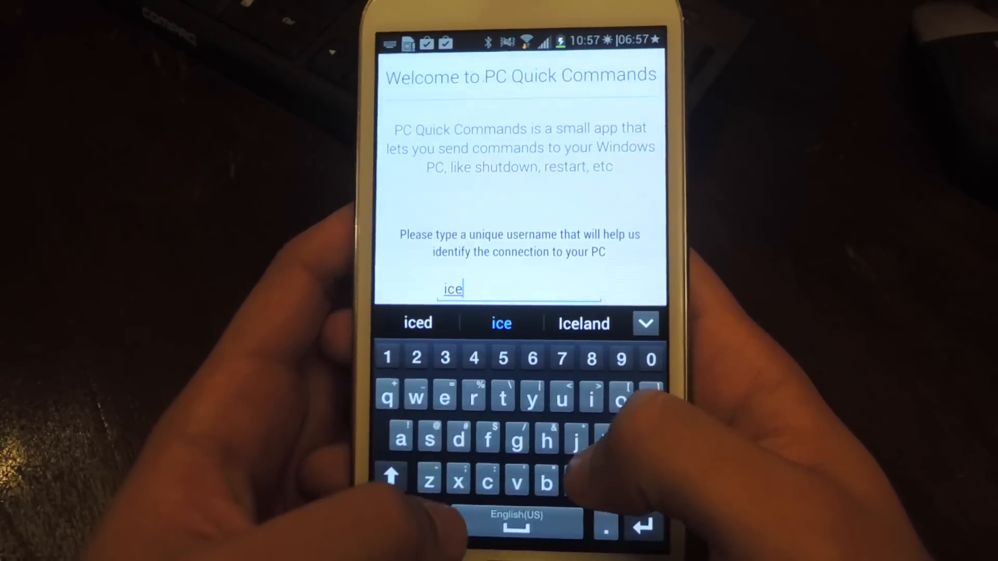
Enter the username 'jjfis' on the welcome screen and submit it
{"action": "type", "text": "jjfis"}
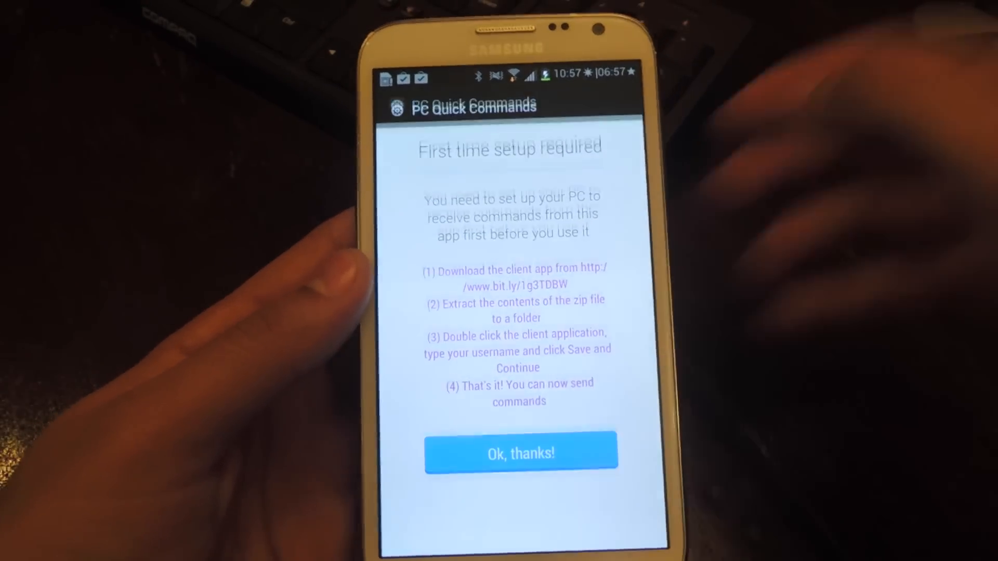
Dismiss the first-time setup notice with 'Ok, thanks!' to reach the command picker
{"action": "left_click", "coordinate": [521, 452]}
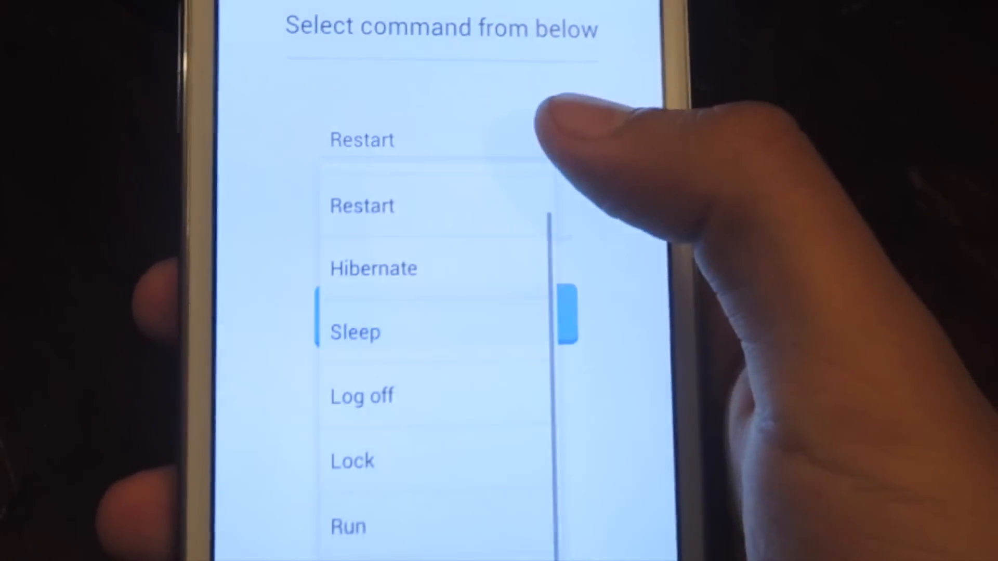
Scroll the command list to reveal options beyond Run, including Application and Custom
{"action": "scroll", "scroll_direction": "down", "scroll_amount": 3}
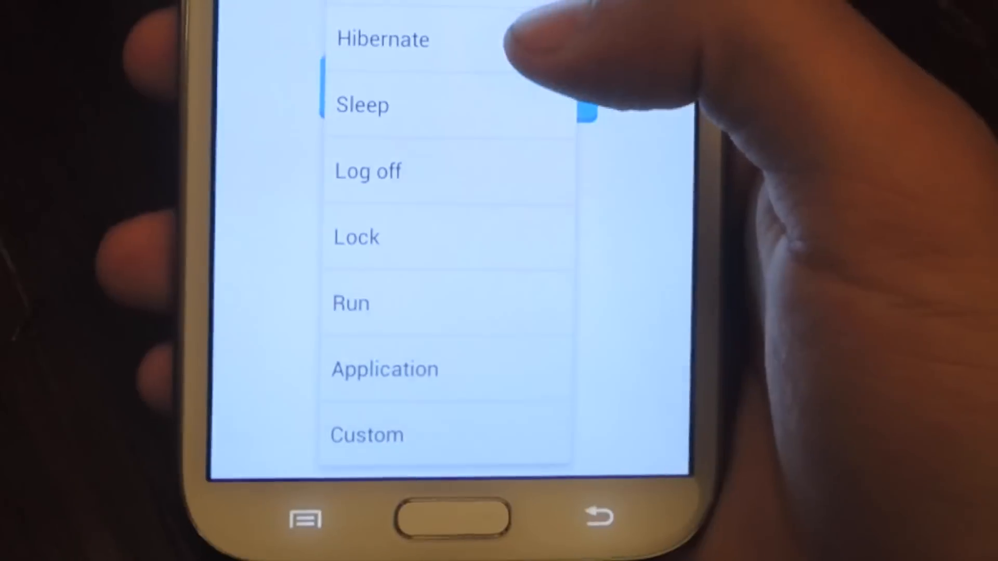
{"action": "scroll", "scroll_direction": "down", "scroll_amount": 3}
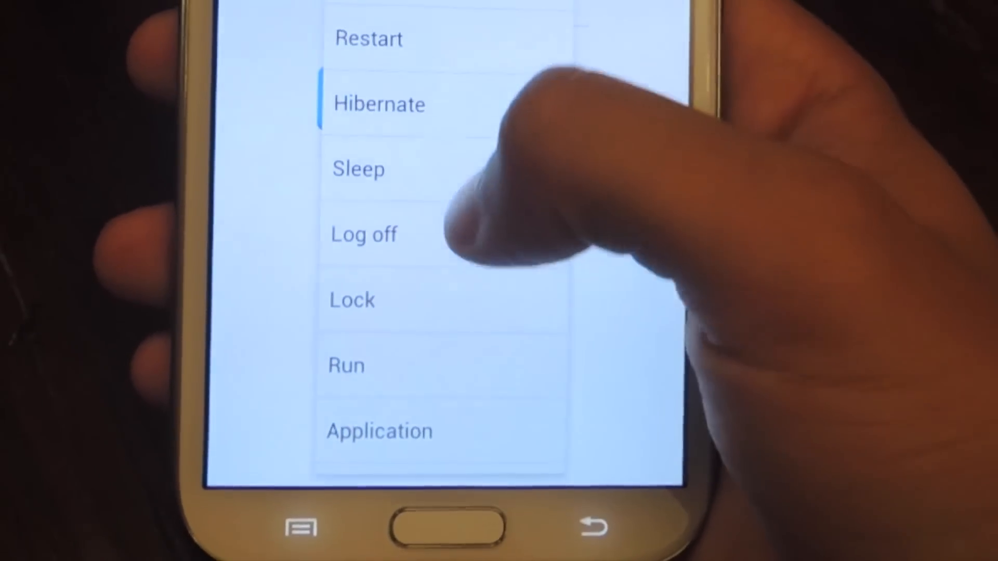